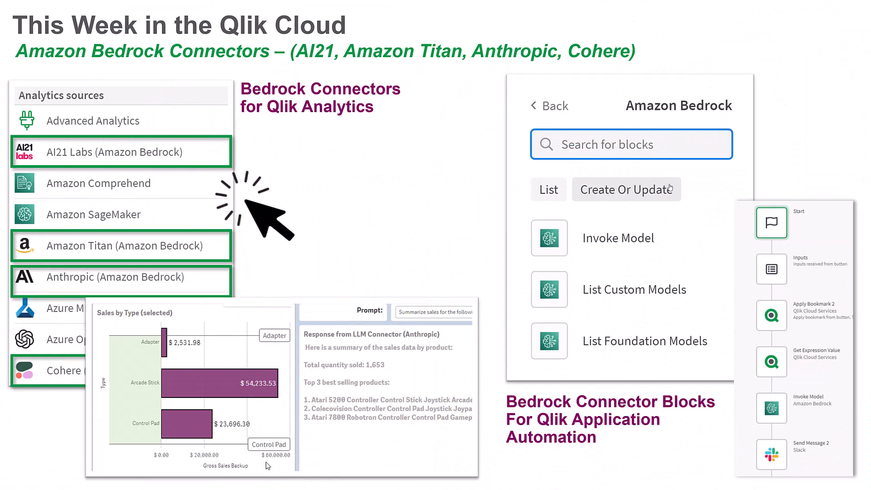
mouse_move(314, 383)
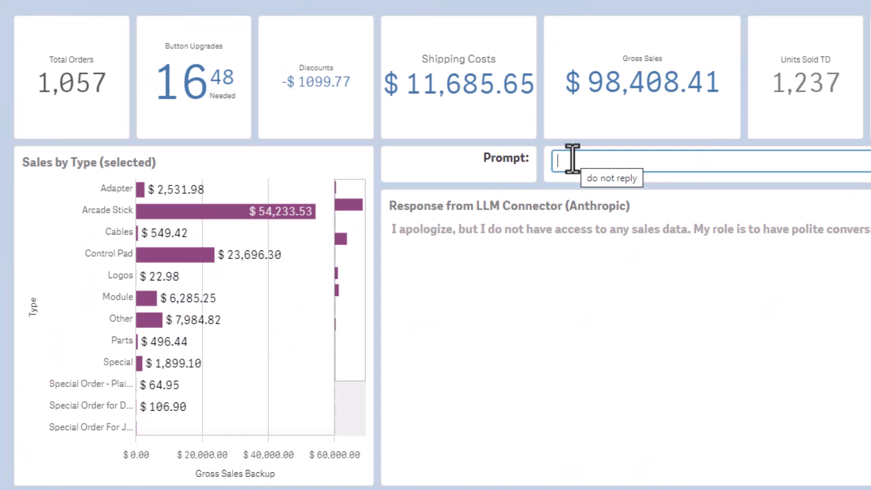
Enter the prompt 'Provide a performance evaluation for the provide data' and add Module to the Sales by Type selection
type("Provide a performance evaluation for the provide data")
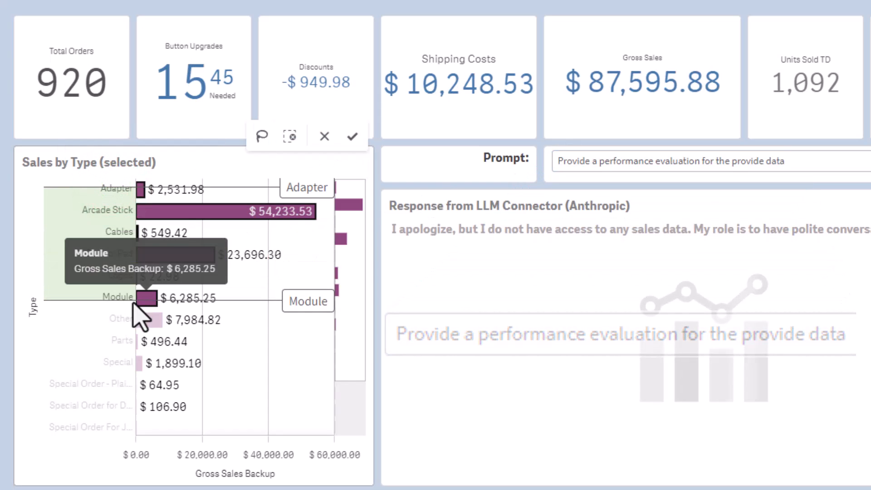
left_click(352, 136)
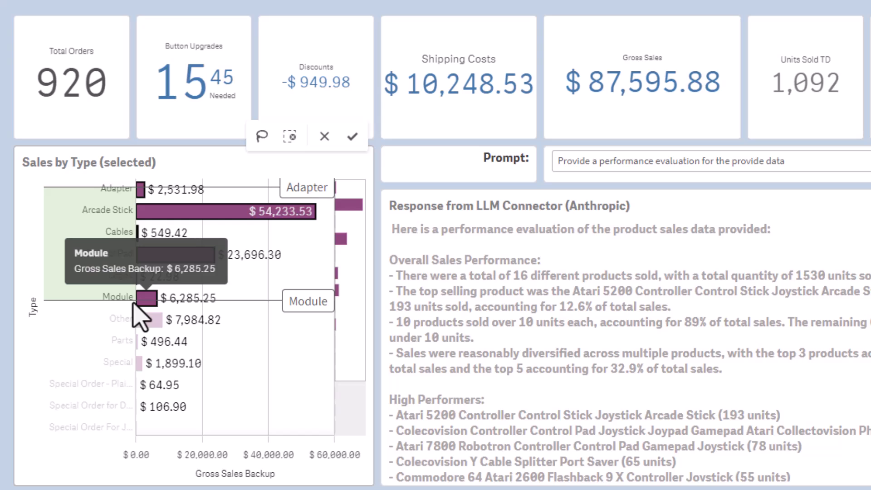
mouse_move(589, 355)
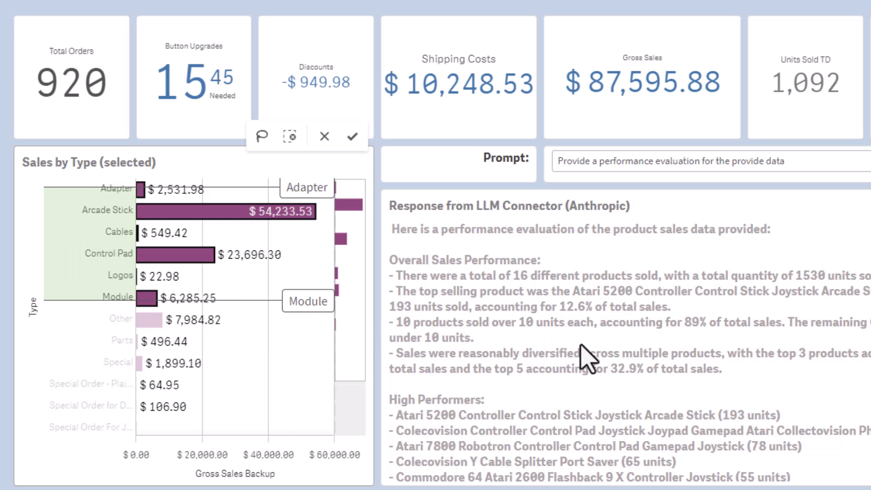
mouse_move(666, 367)
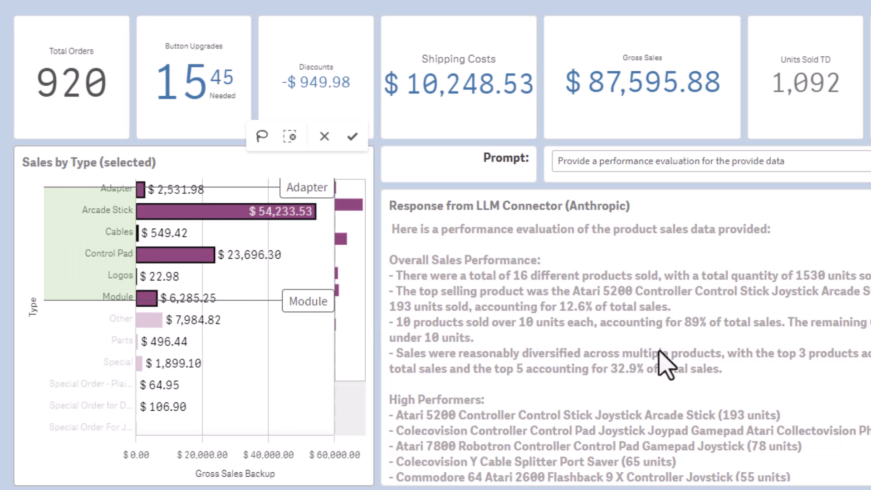
scroll("down", 3)
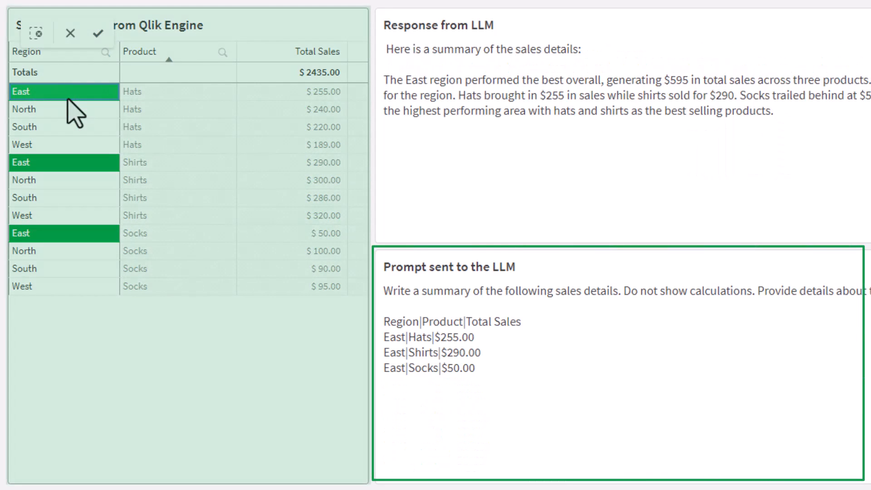
Select the East region in the sales table so the LLM summarises East sales
left_click(62, 127)
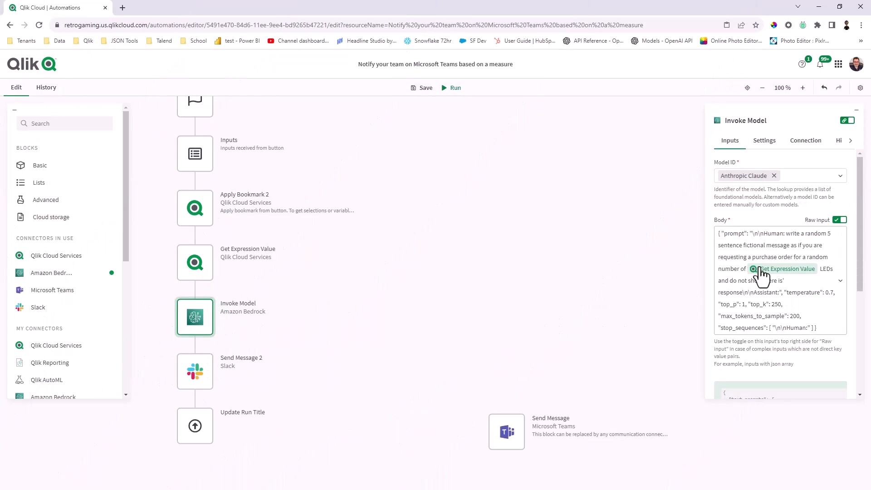
mouse_move(819, 250)
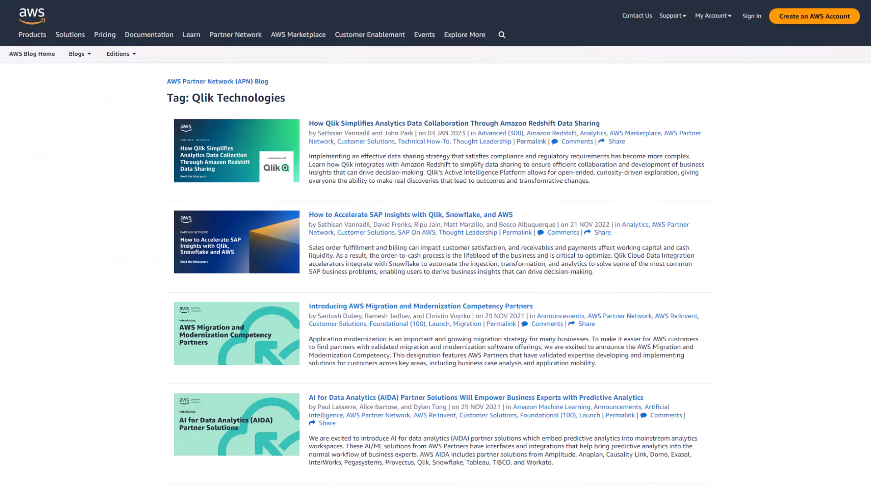
Scroll the Qlik Technologies blog tag page, then play the Qlik Sense SaaS in 60 playlist
scroll("down", 3)
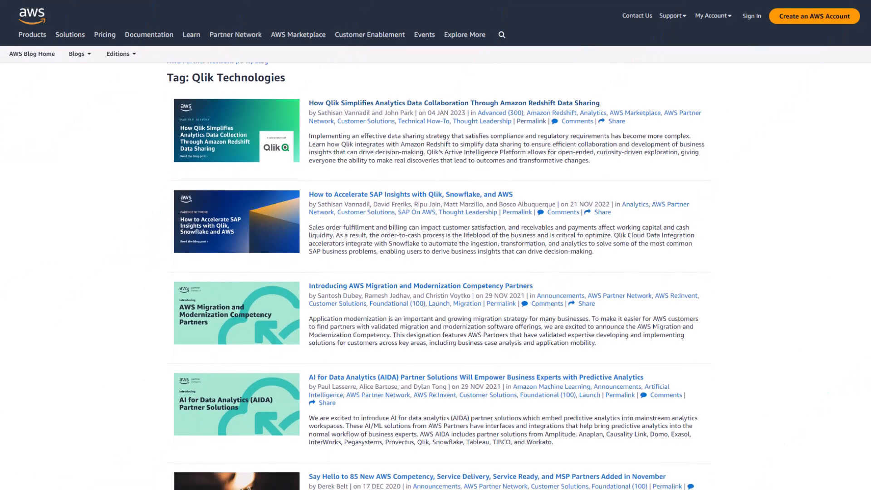
scroll("down", 3)
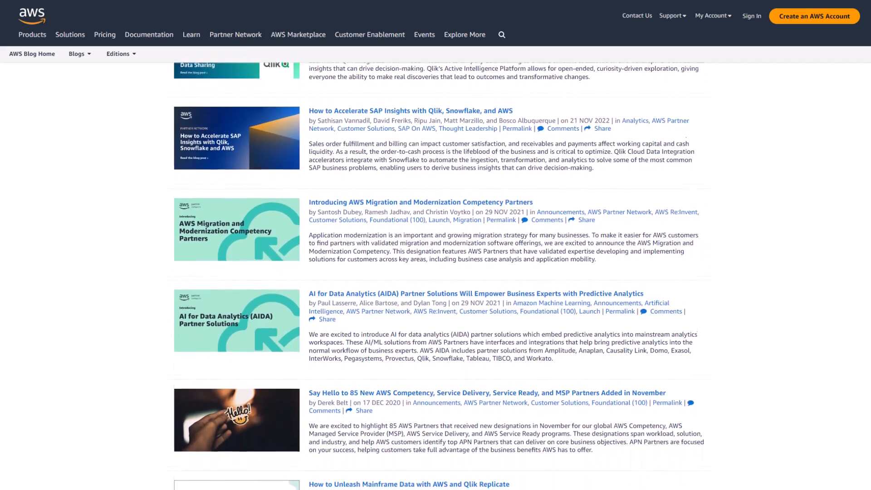
scroll("down", 3)
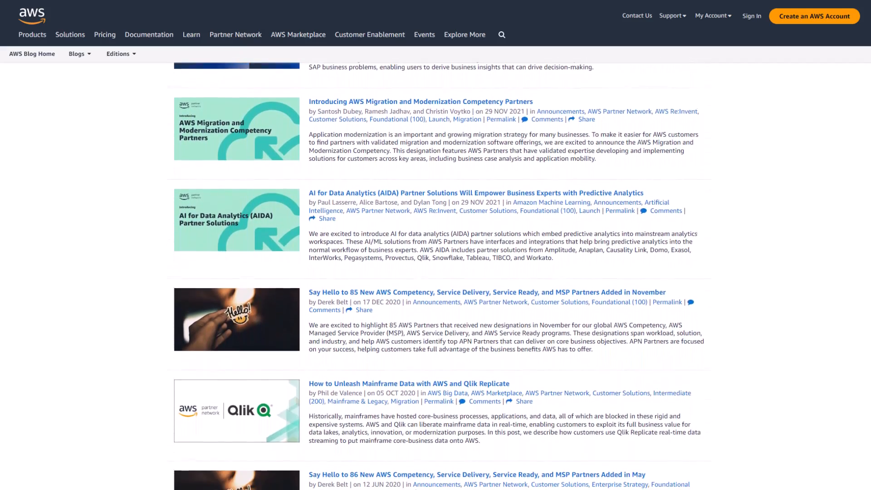
scroll("down", 3)
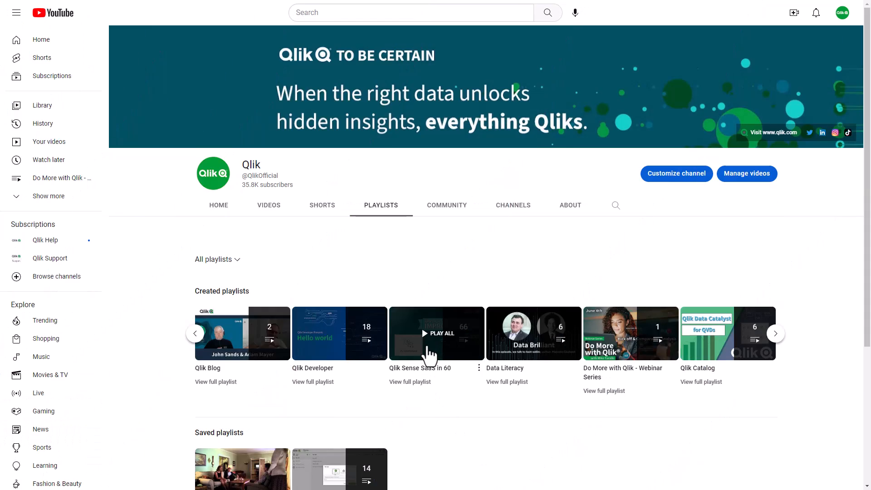
left_click(436, 332)
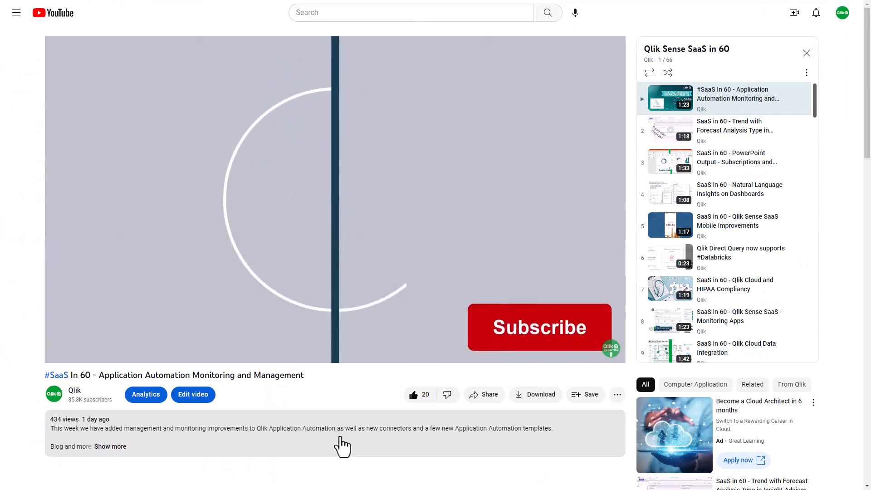